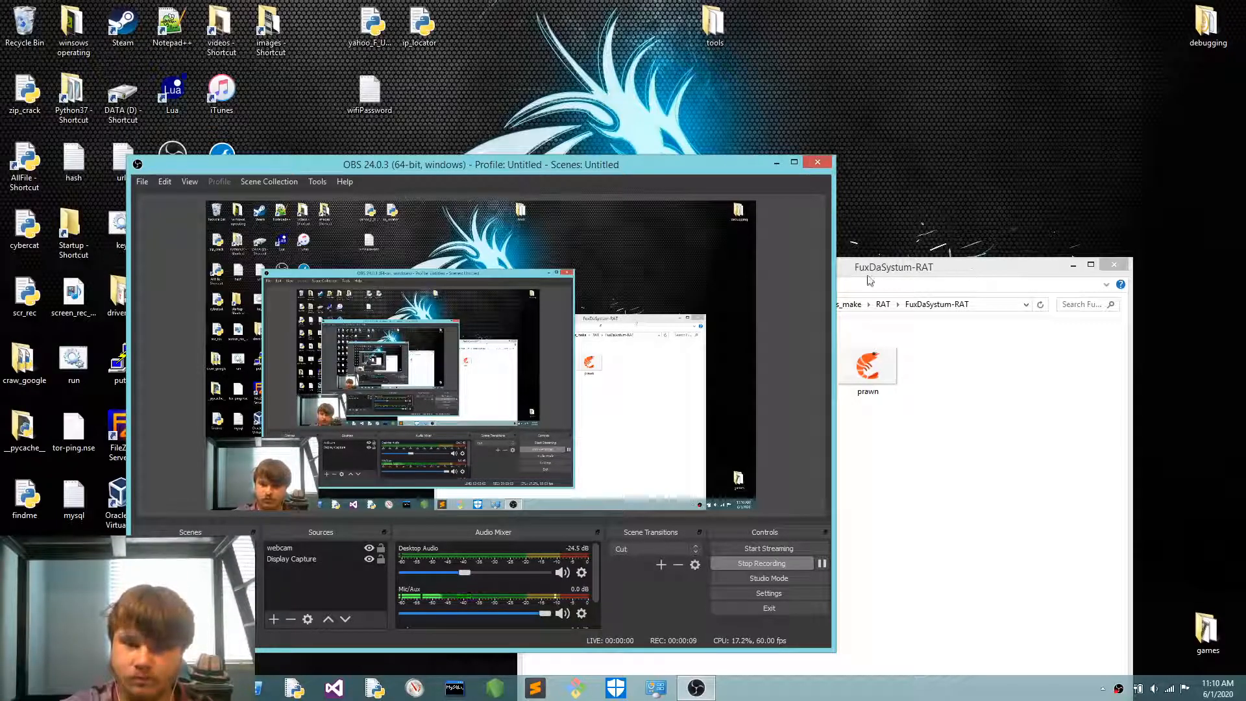
Step: Bring the FuxDaSystum-RAT folder window to the front, showing gui_canvas.py
left_click(262, 477)
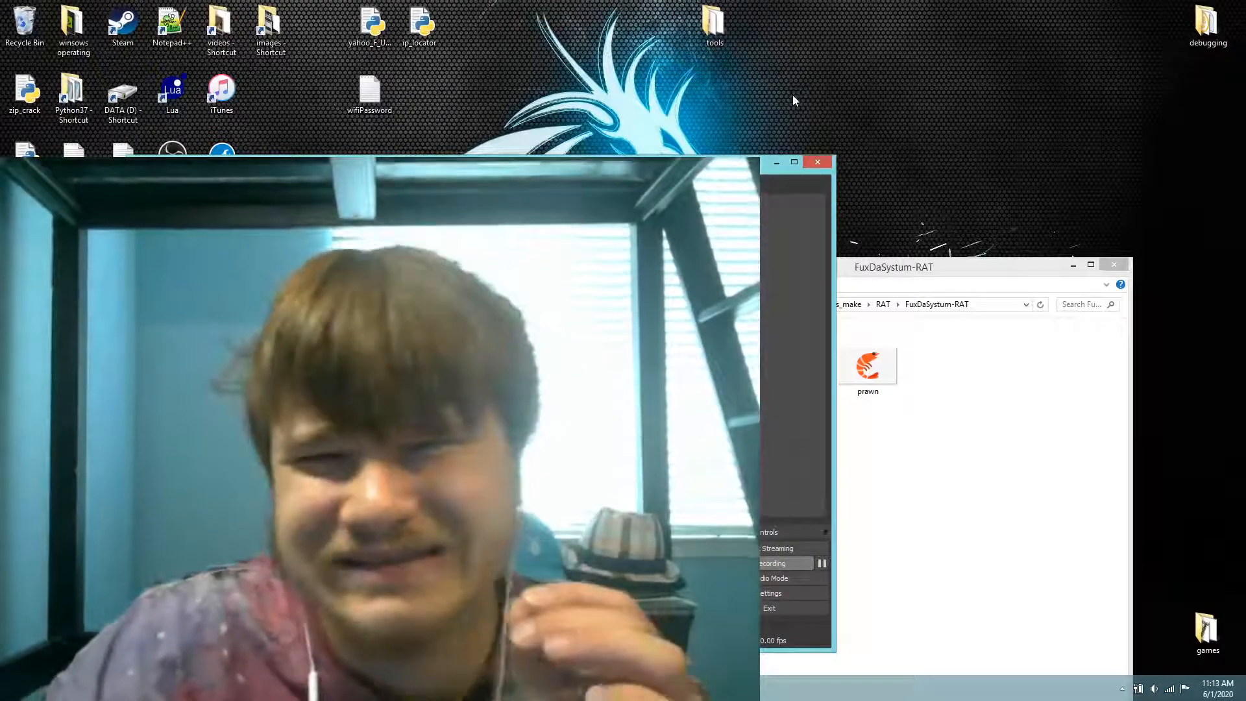
mouse_move(951, 407)
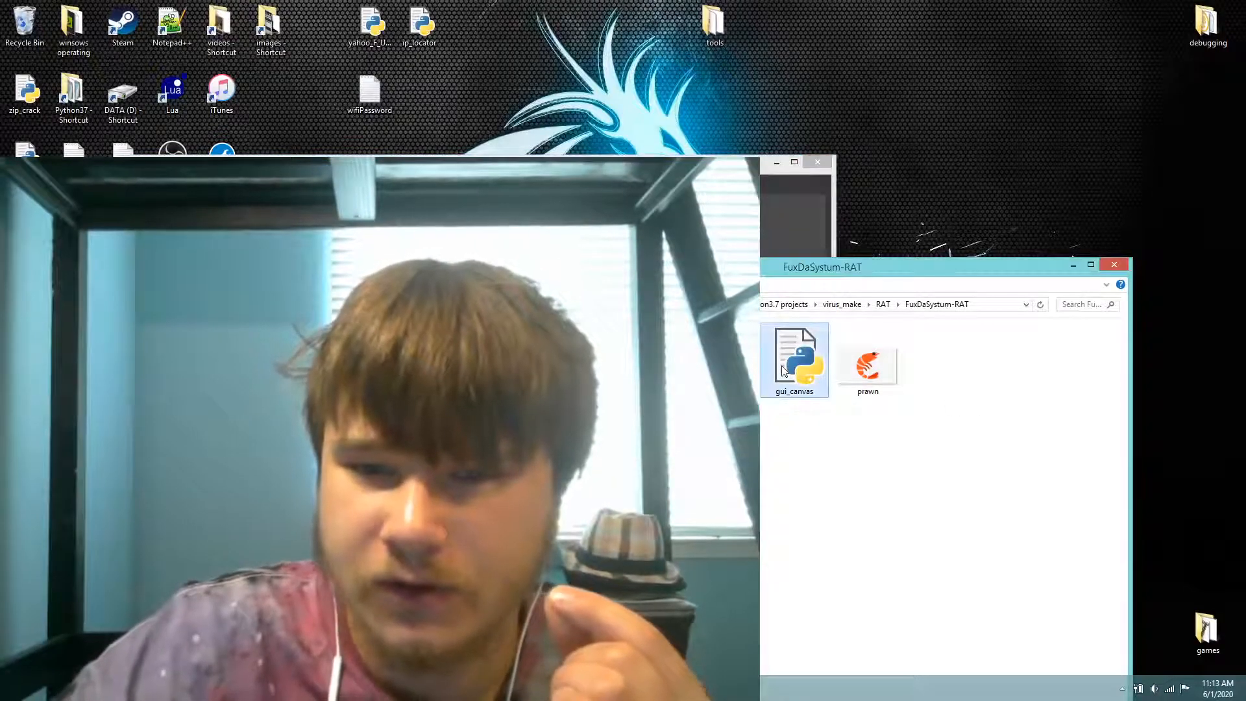
Step: Run gui_canvas.py to launch the FuxDaSystum GUI with HOST, PORT and Build fields
double_click(794, 354)
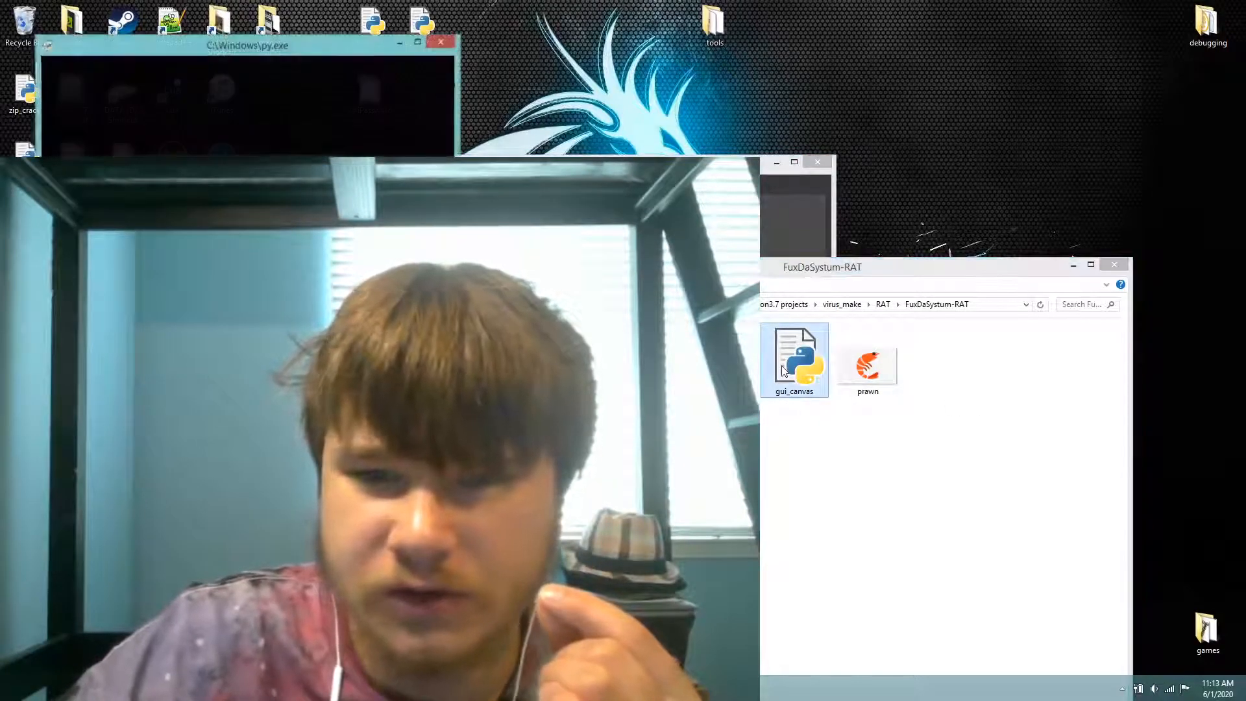
double_click(793, 358)
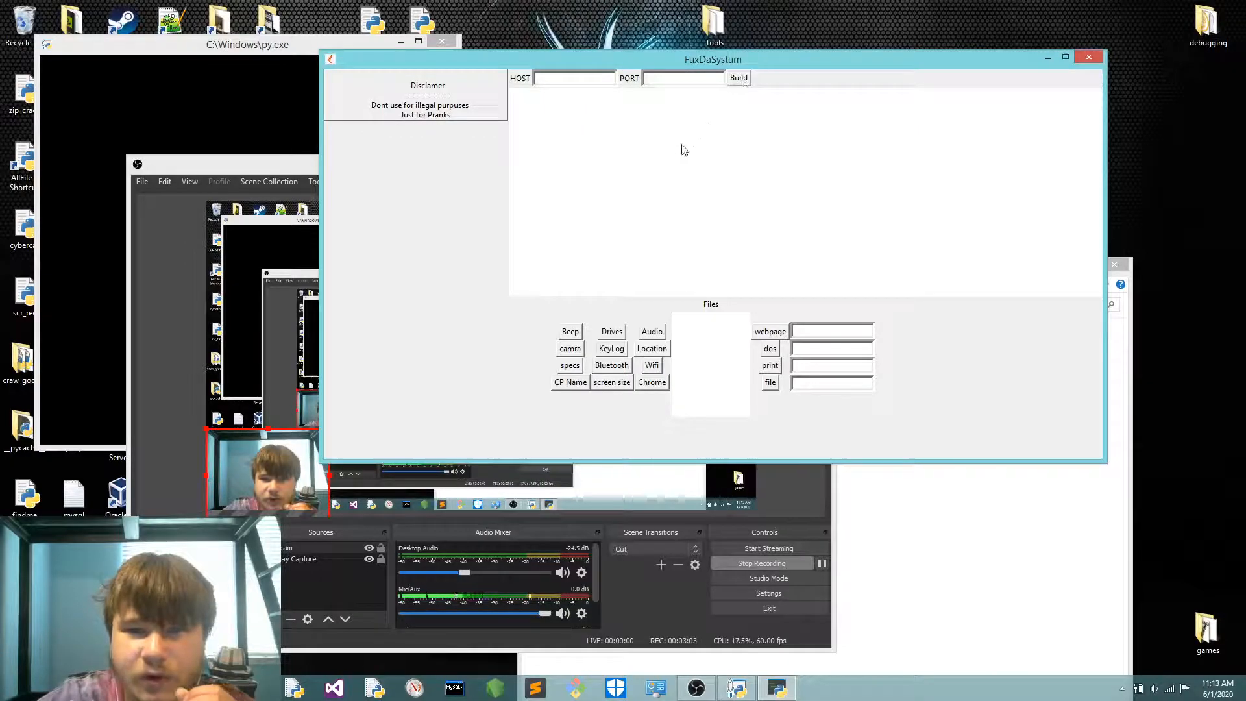
mouse_move(761, 208)
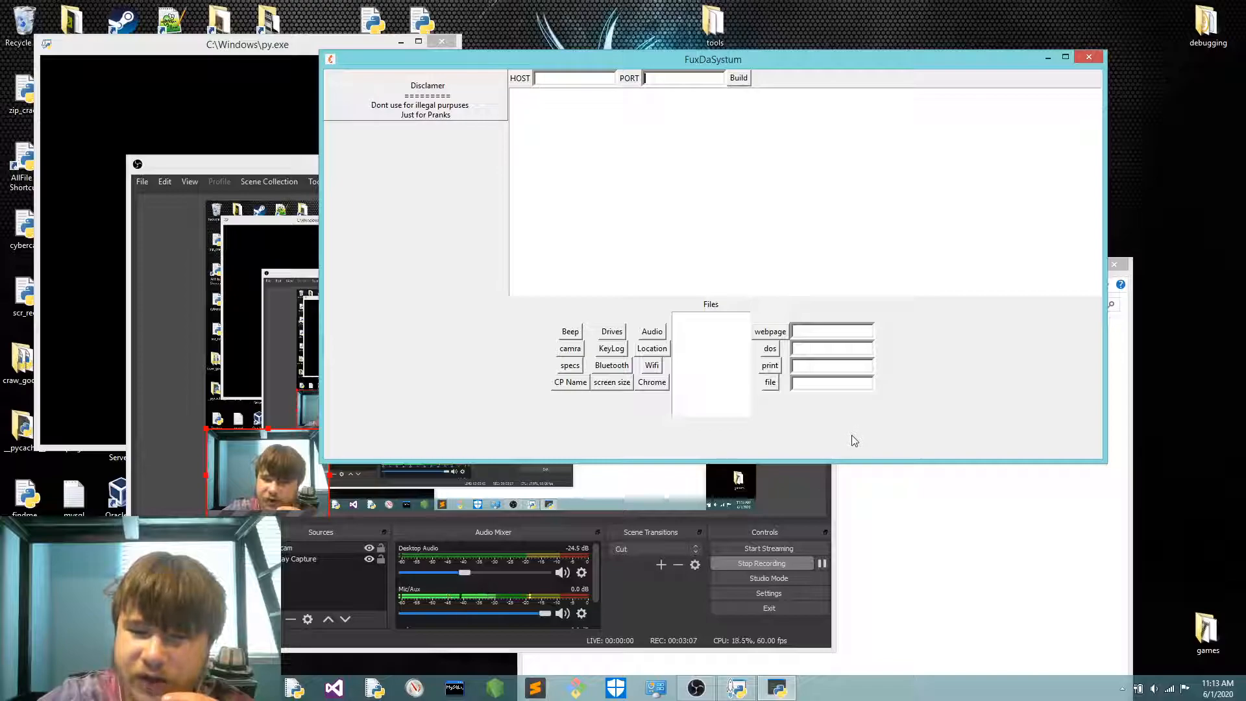
mouse_move(714, 413)
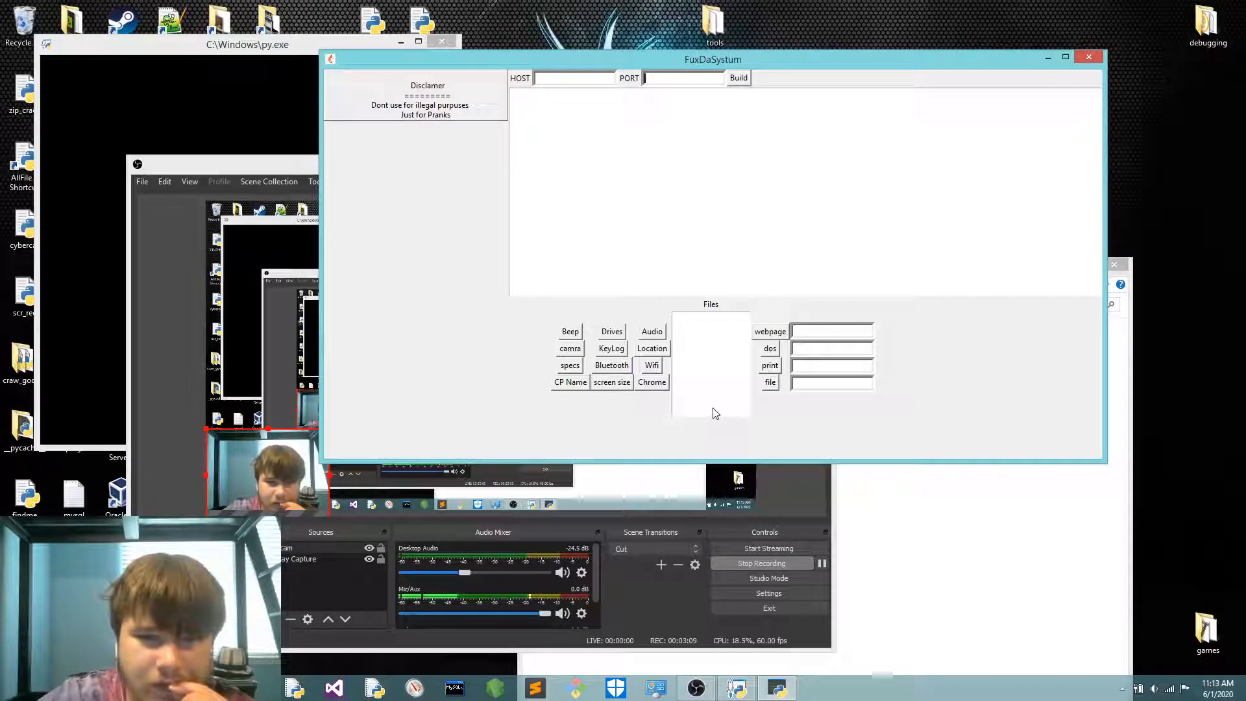
mouse_move(673, 372)
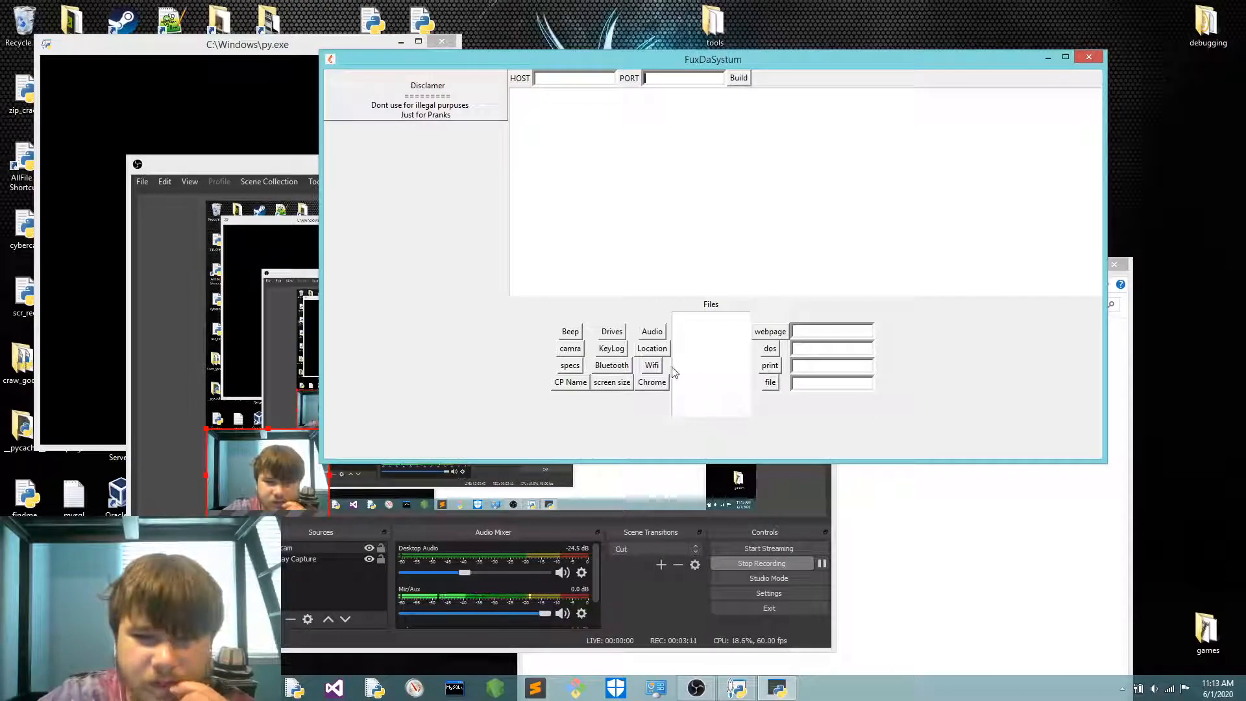
mouse_move(457, 368)
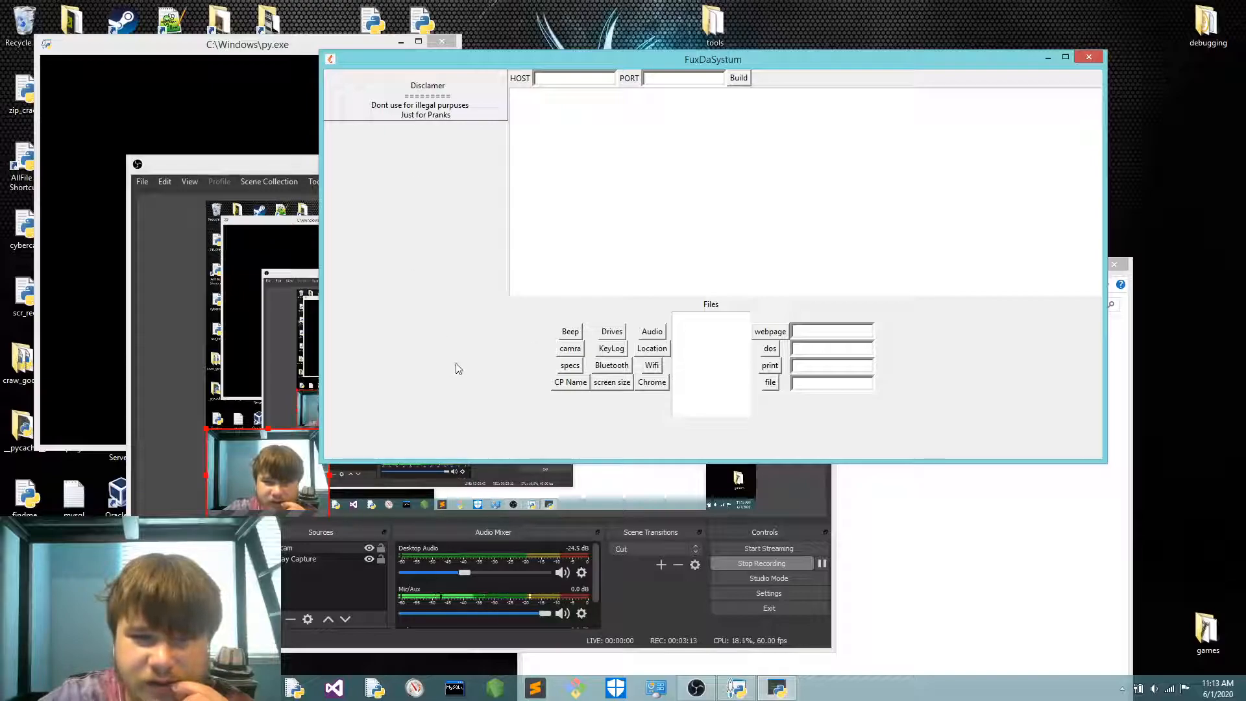
mouse_move(599, 409)
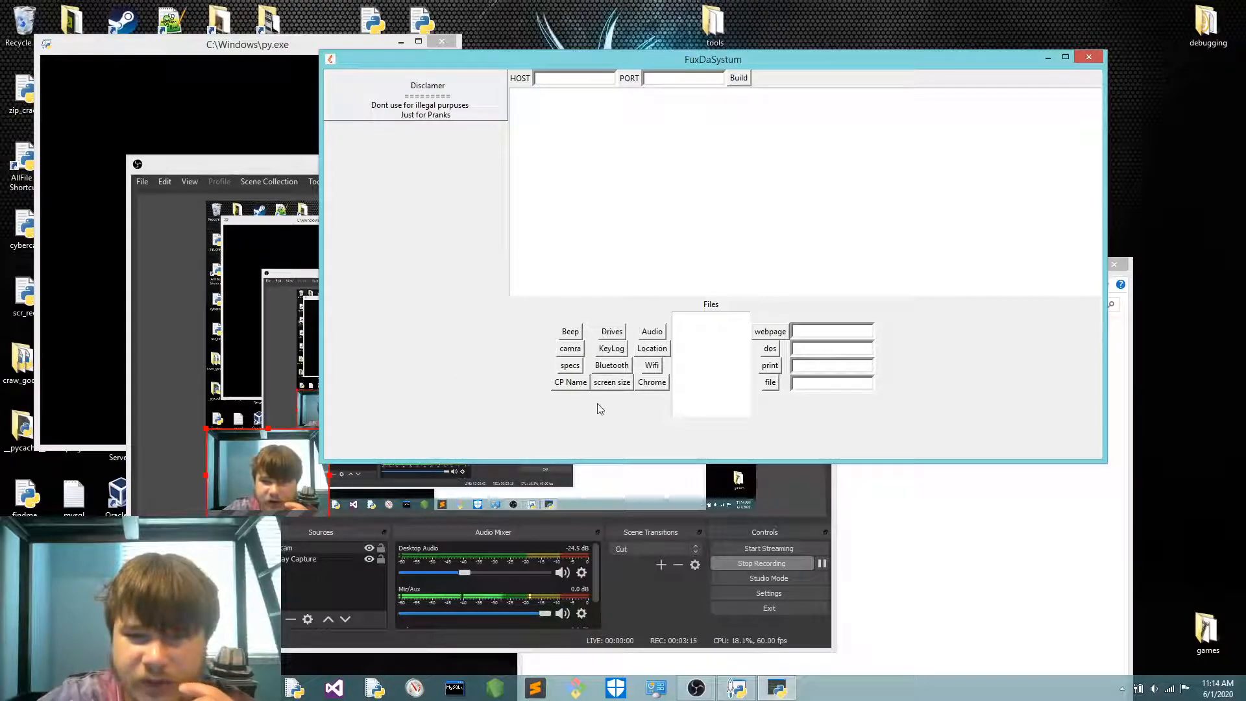
mouse_move(732, 202)
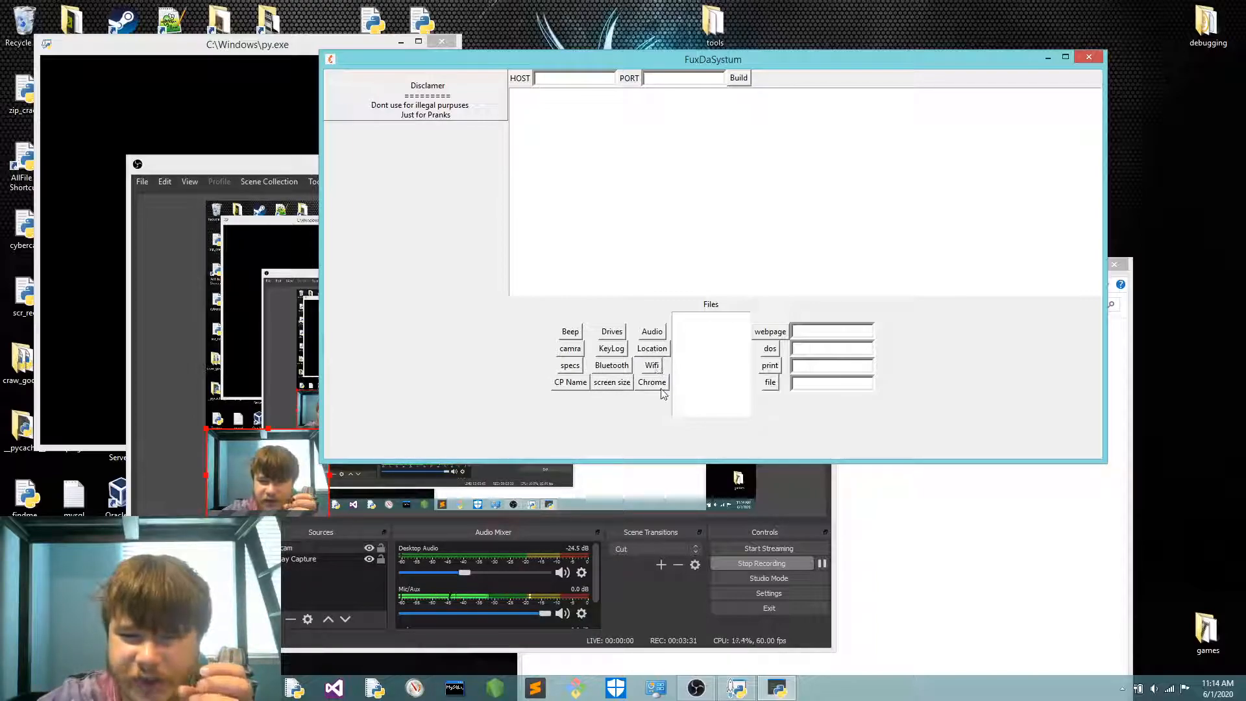
mouse_move(754, 326)
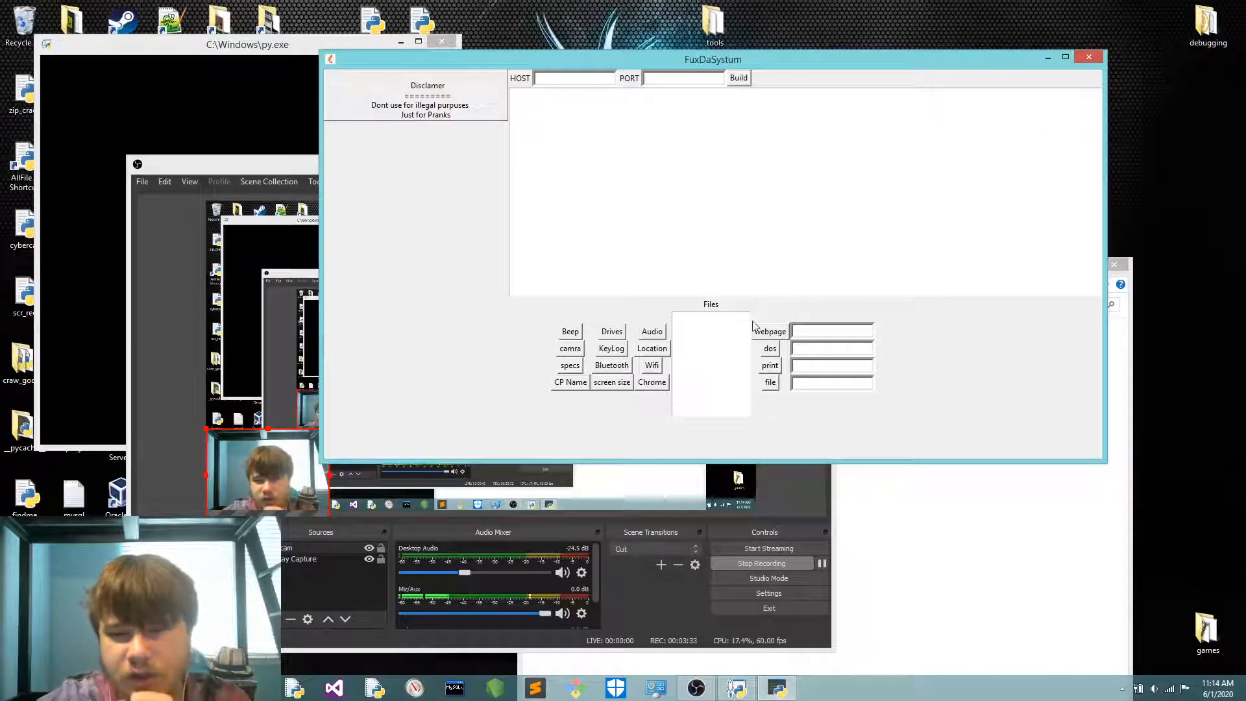
Step: Switch from the FuxDaSystum GUI back to the OBS recording window
left_click(832, 332)
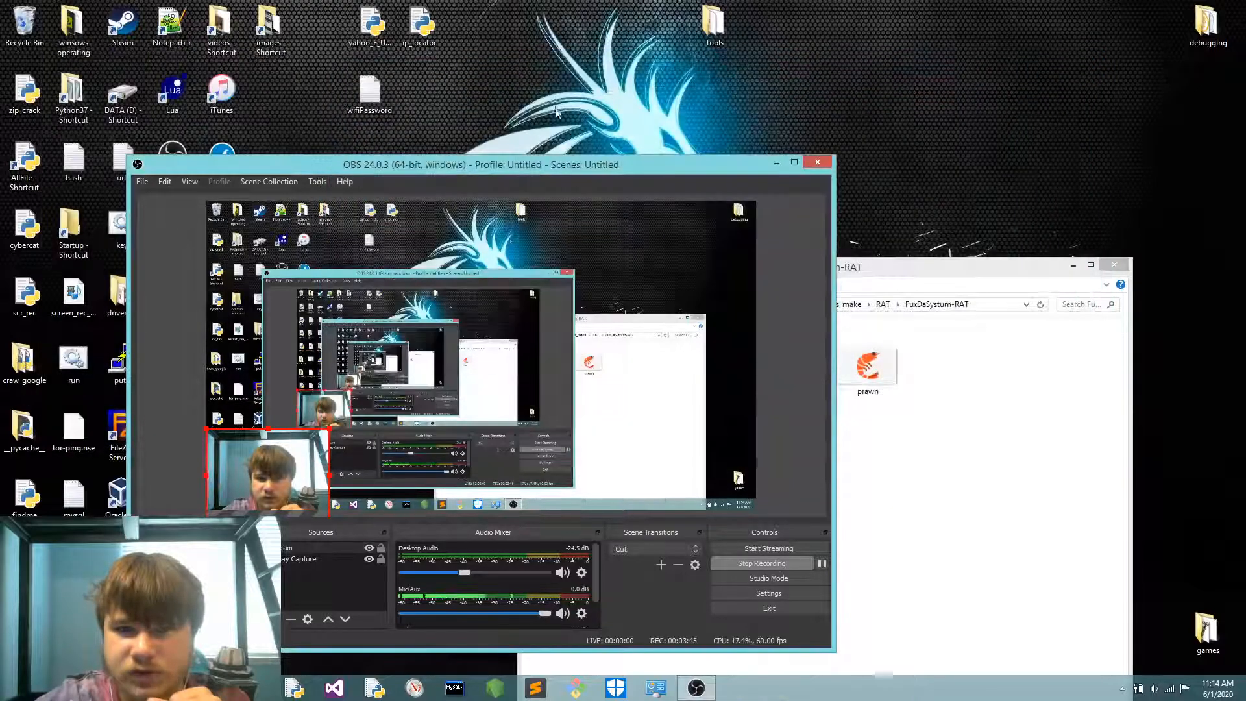
Step: Bring the FuxDaSystum window forward from the taskbar and close it
left_click(867, 362)
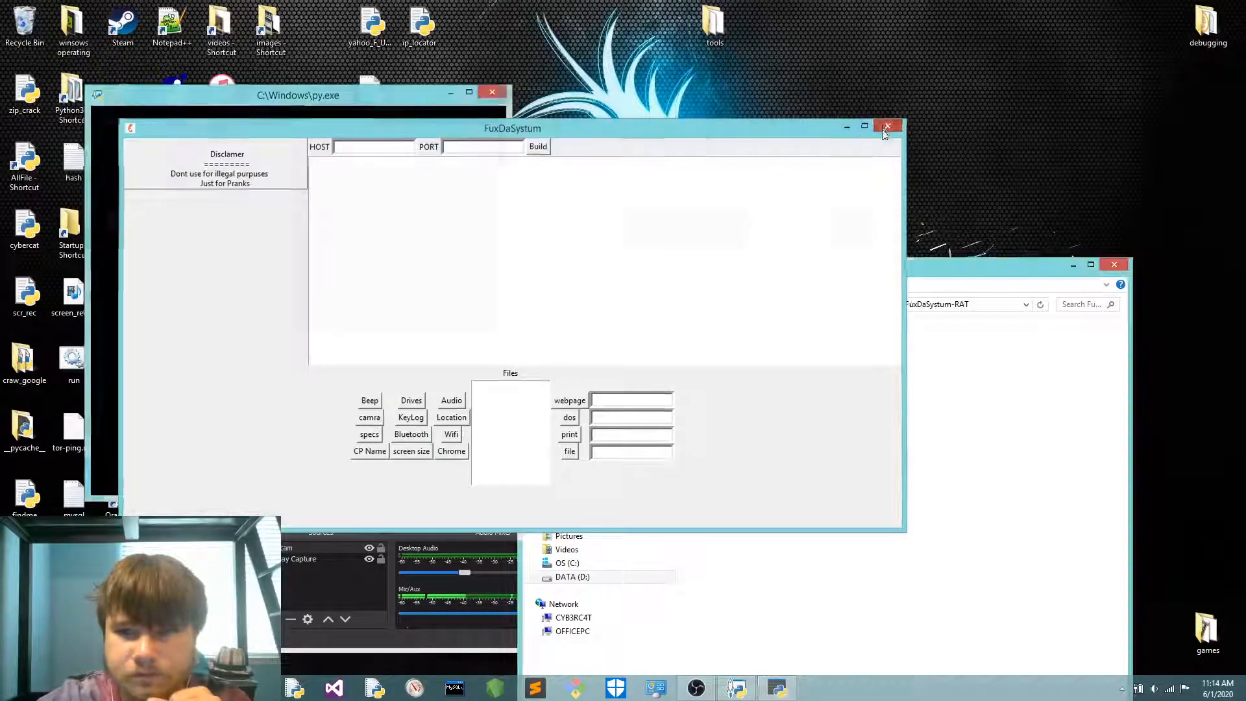
left_click(888, 127)
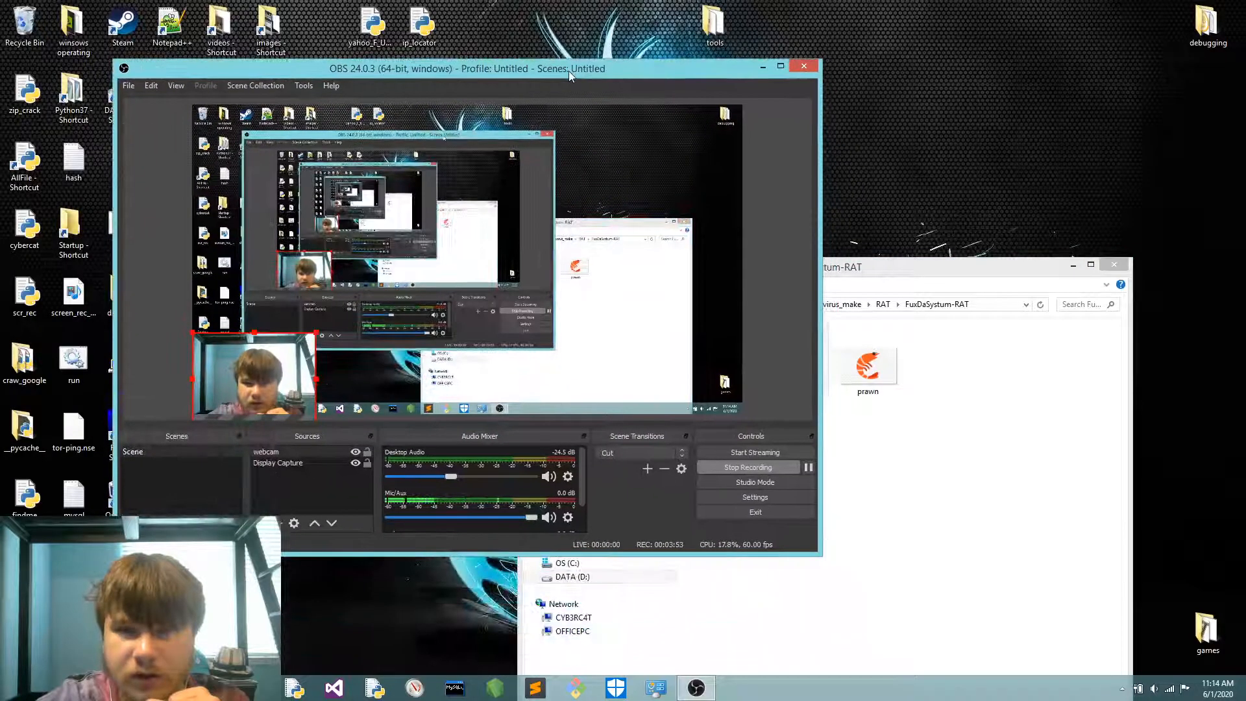